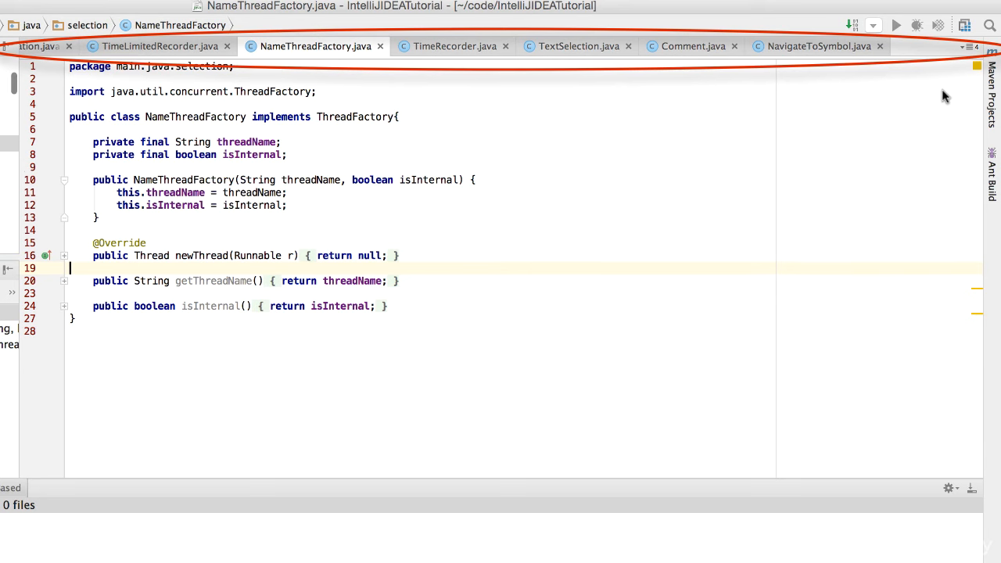
Switch through TimeRecorder.java, TextSelection.java and a hidden overflow file, landing on CompilationErrorsIteration.java.
{"action": "left_click", "coordinate": [453, 45]}
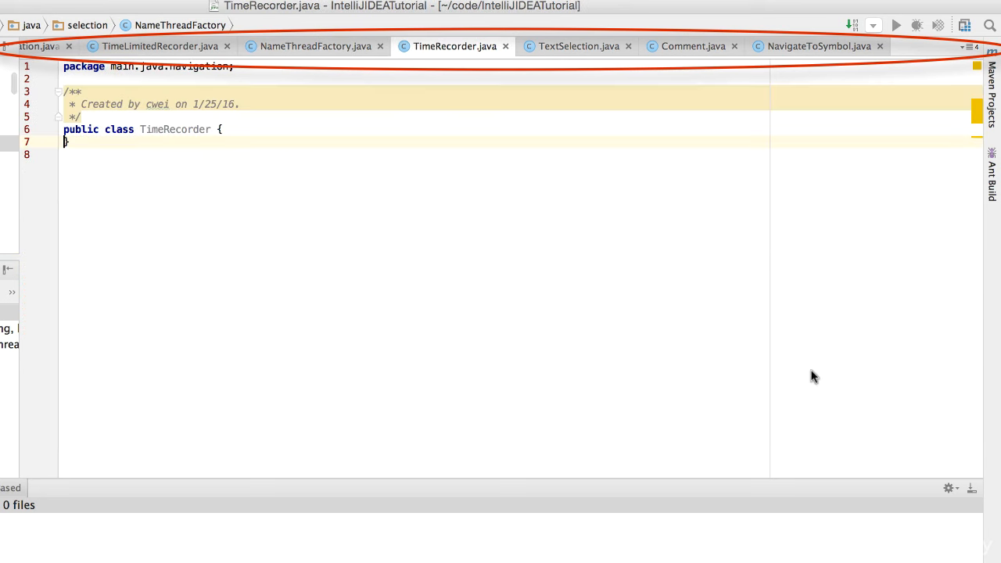
{"action": "left_click", "coordinate": [578, 45]}
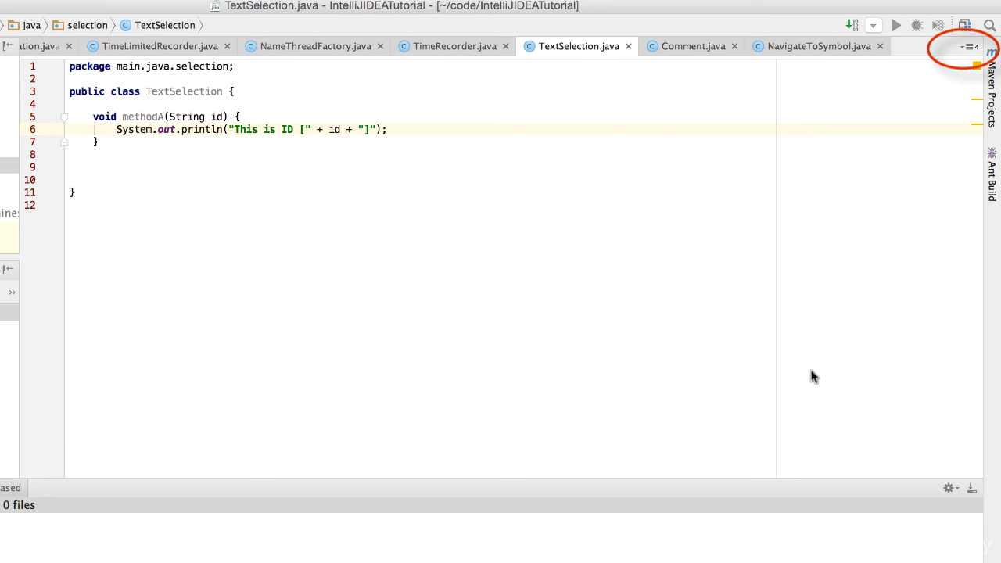
{"action": "left_click", "coordinate": [972, 47]}
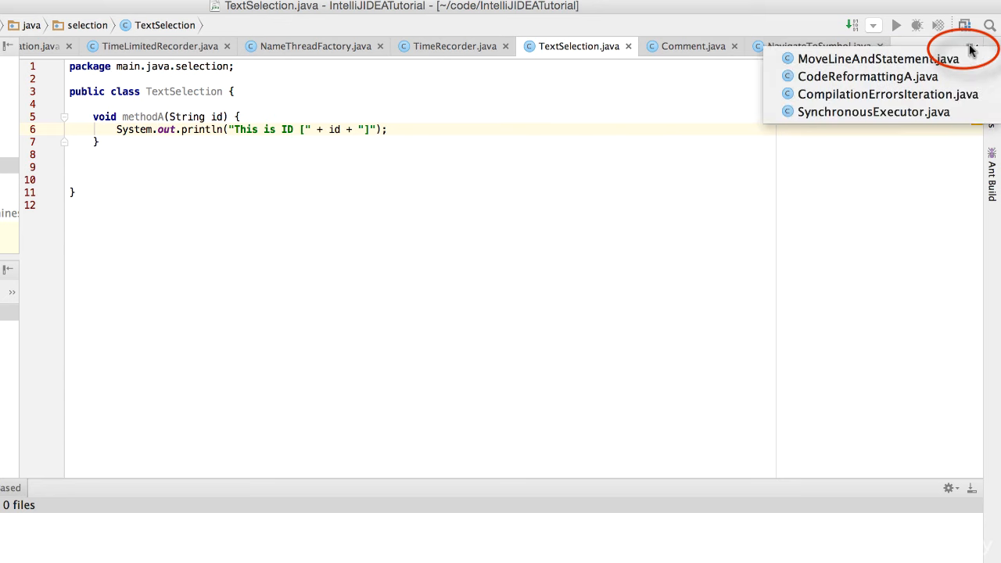
{"action": "mouse_move", "coordinate": [874, 113]}
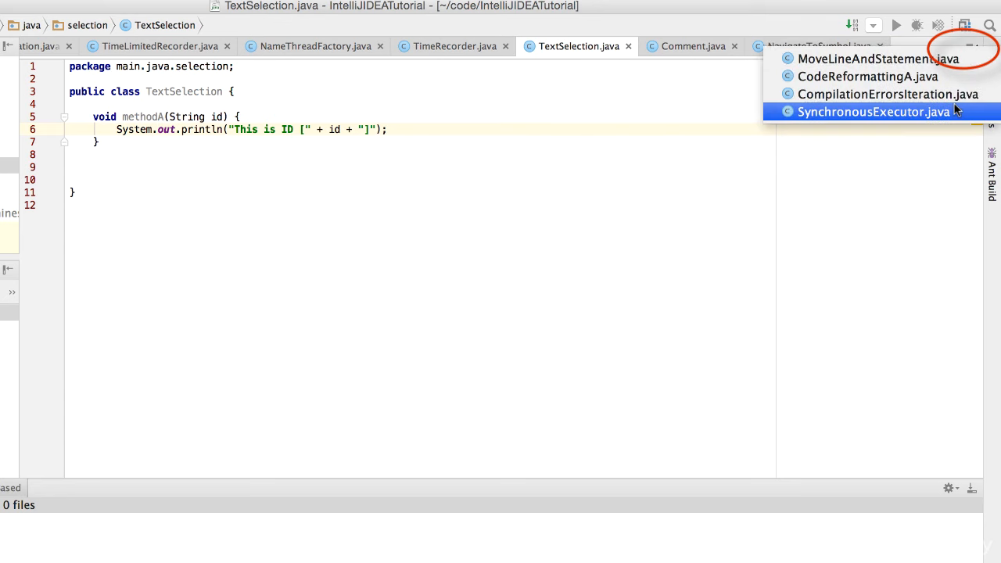
{"action": "left_click", "coordinate": [872, 113]}
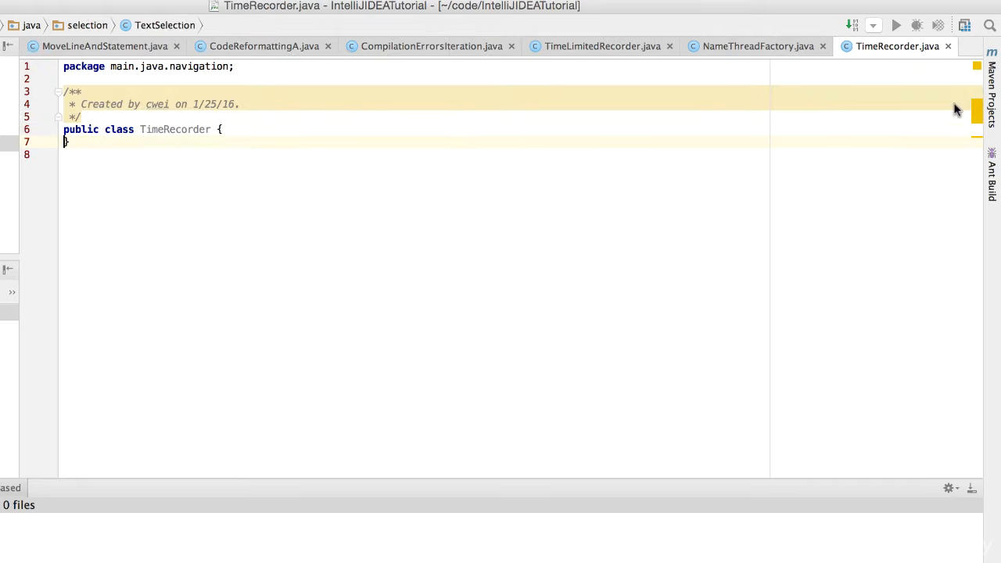
{"action": "left_click", "coordinate": [431, 47]}
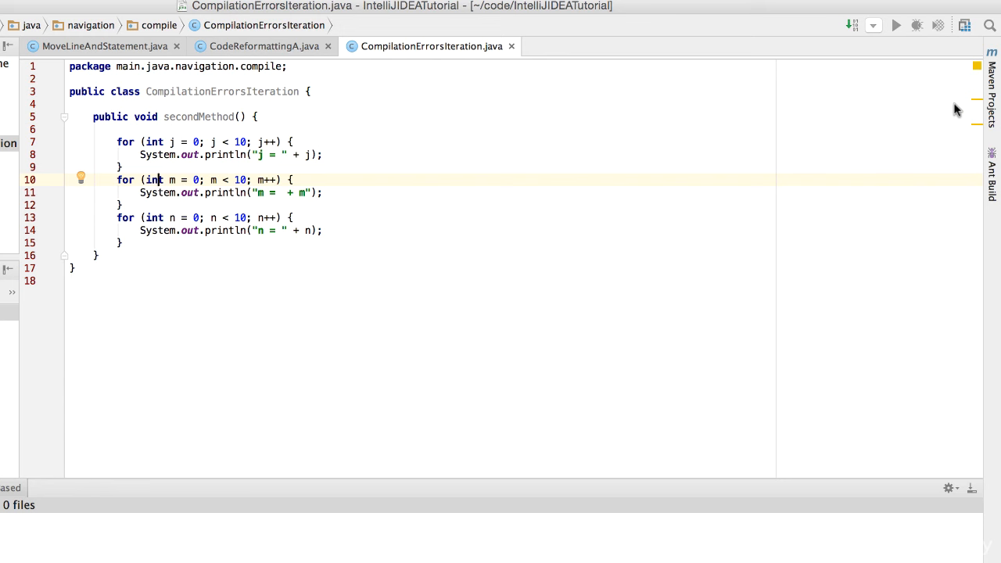
Find the Tabs Placement setting via action search ('tab pla') and set it to None.
{"action": "key", "text": "shift+cmd+a"}
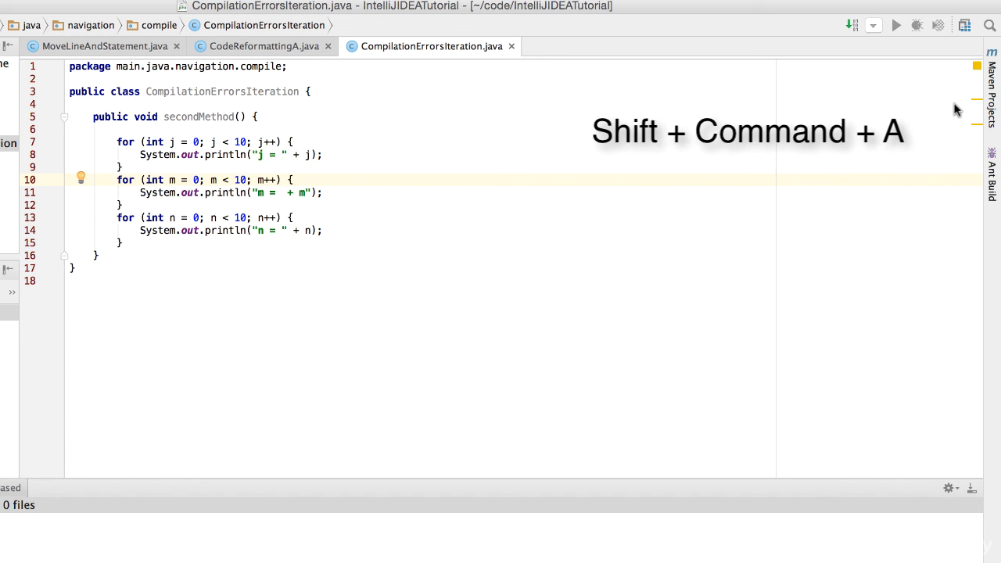
{"action": "key", "text": "shift+cmd+a"}
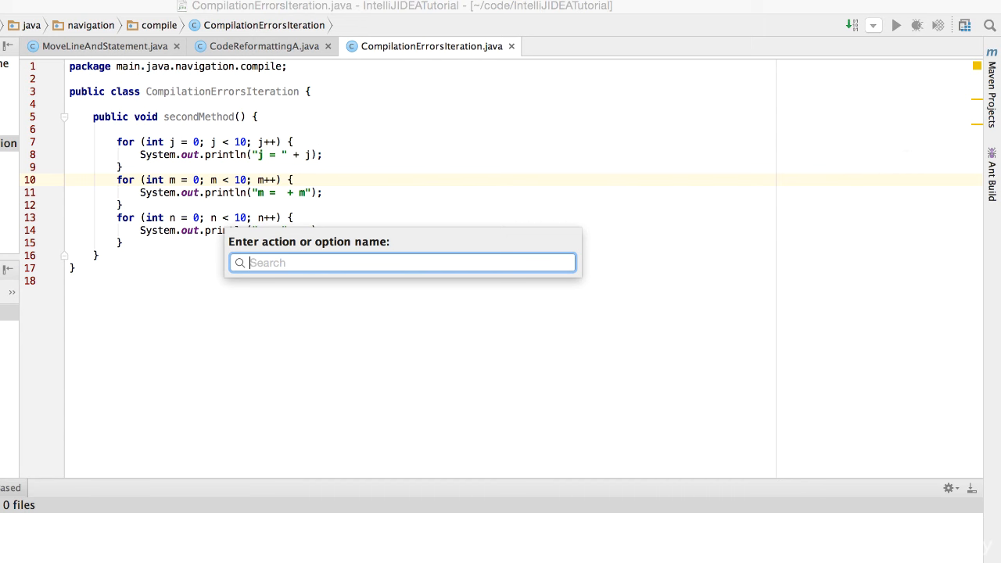
{"action": "type", "text": "t"}
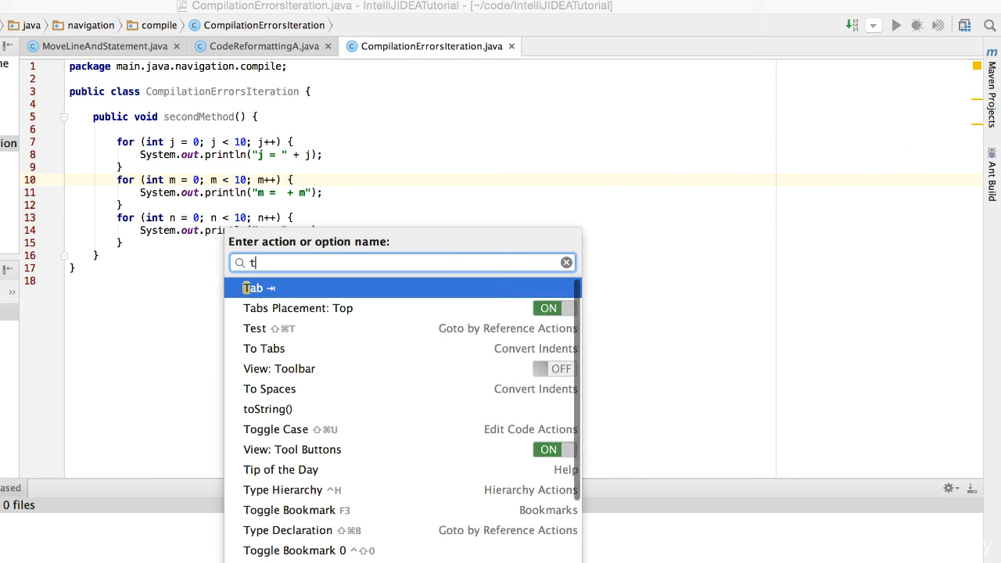
{"action": "type", "text": "ab pla"}
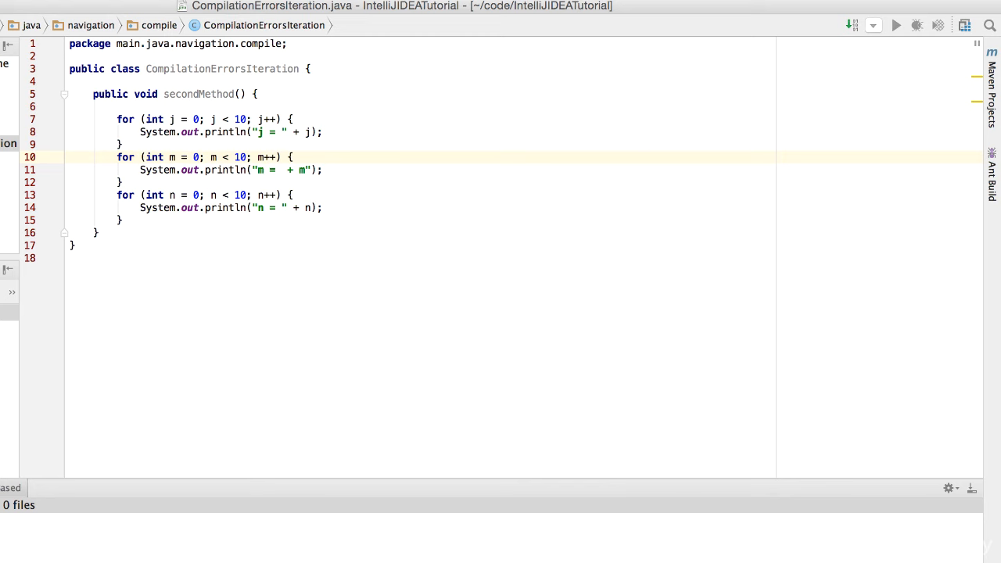
Switch to SynchronousExecutor.java from the Recent Files list (Cmd+E).
{"action": "key", "text": "cmd+e"}
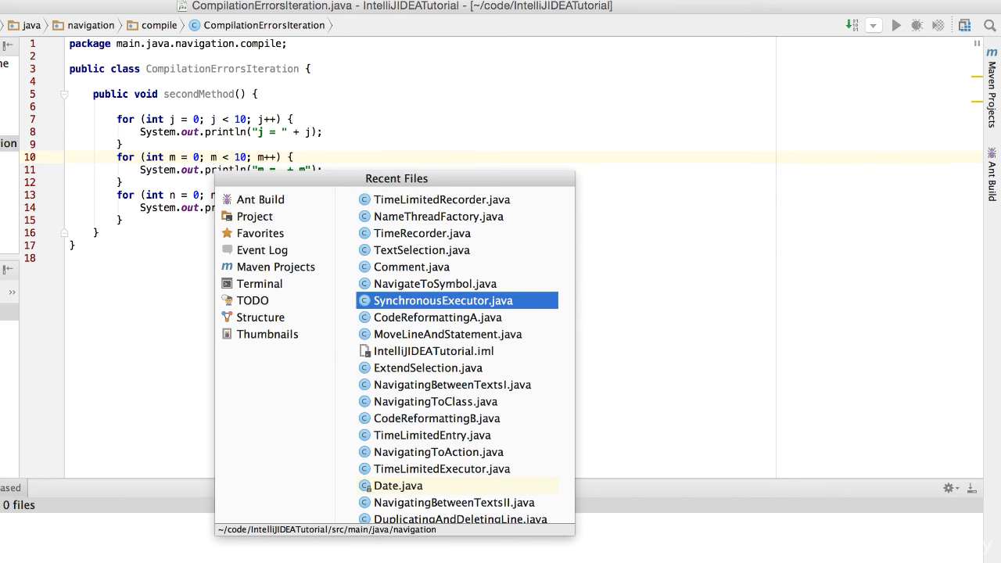
{"action": "double_click", "coordinate": [441, 300]}
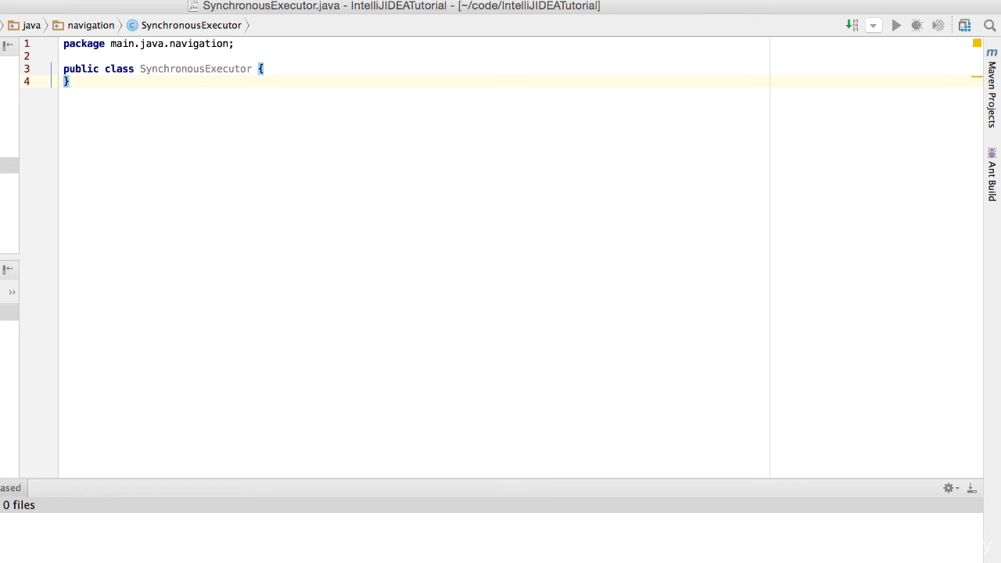
Switch to TimeLimitedExecutor.java by filtering Recent Files with 'time'.
{"action": "key", "text": "cmd+e"}
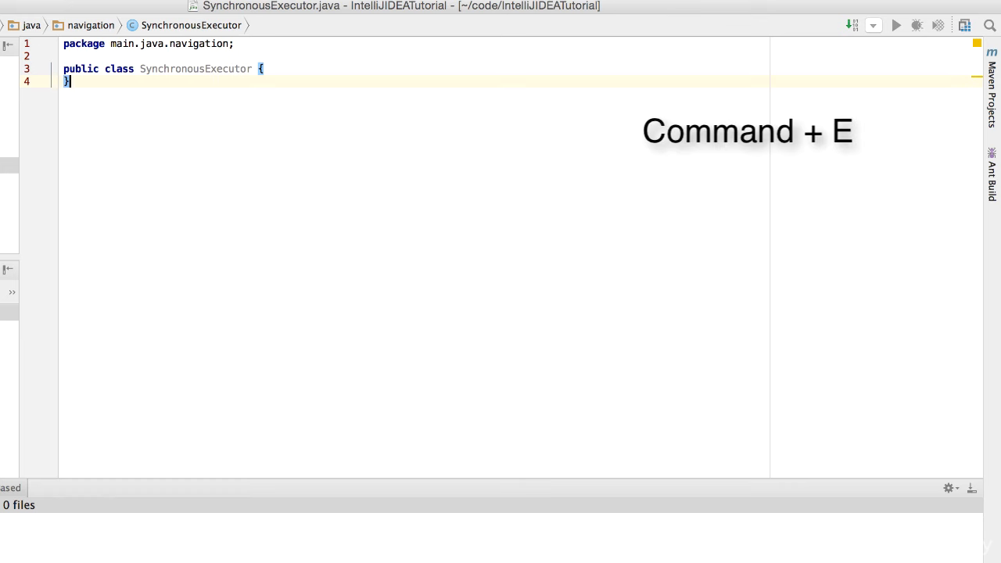
{"action": "key", "text": "cmd+e"}
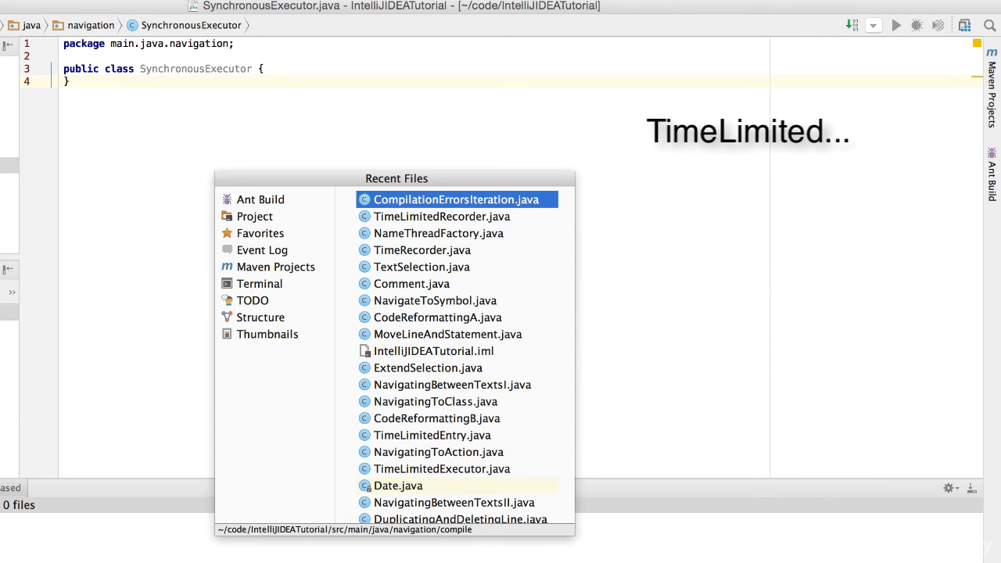
{"action": "type", "text": "timelim"}
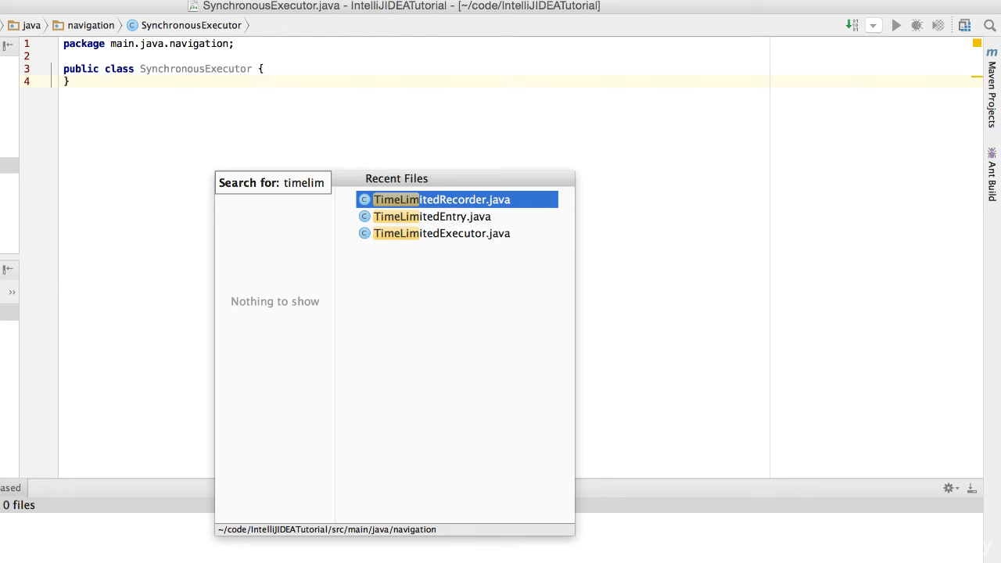
{"action": "key", "text": "down"}
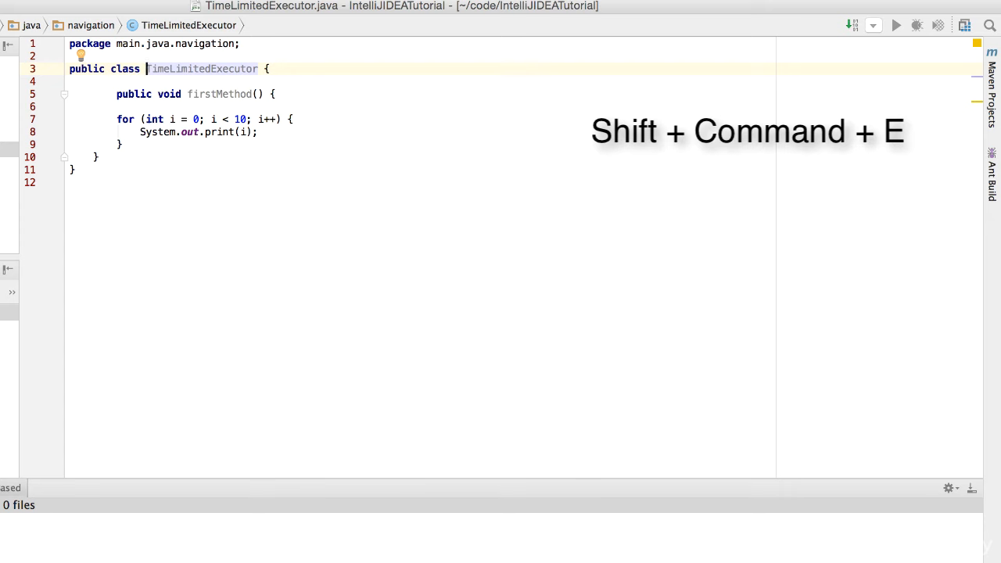
Bring up the Recently Edited Files list (Shift+Cmd+E).
{"action": "key", "text": "cmd+shift+e"}
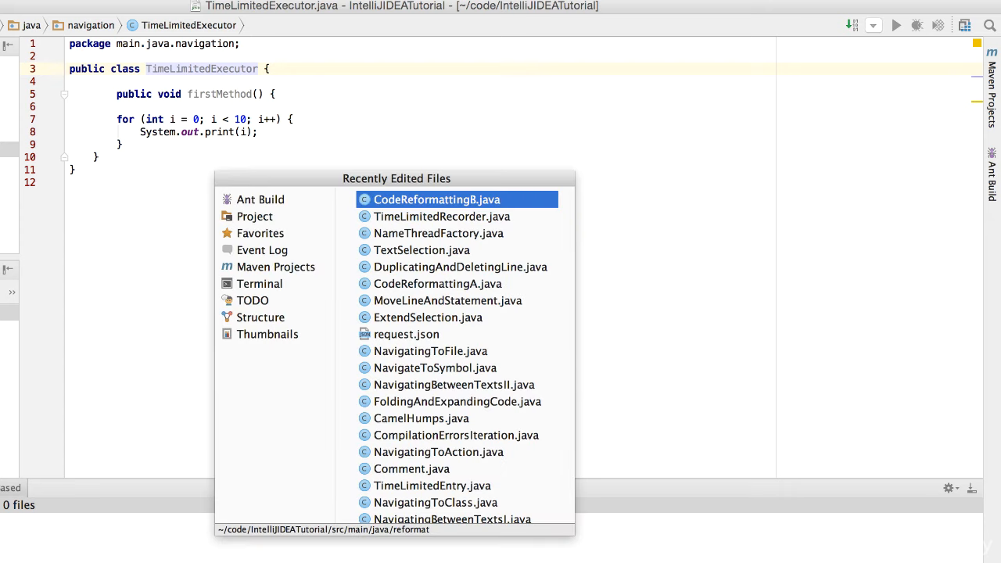